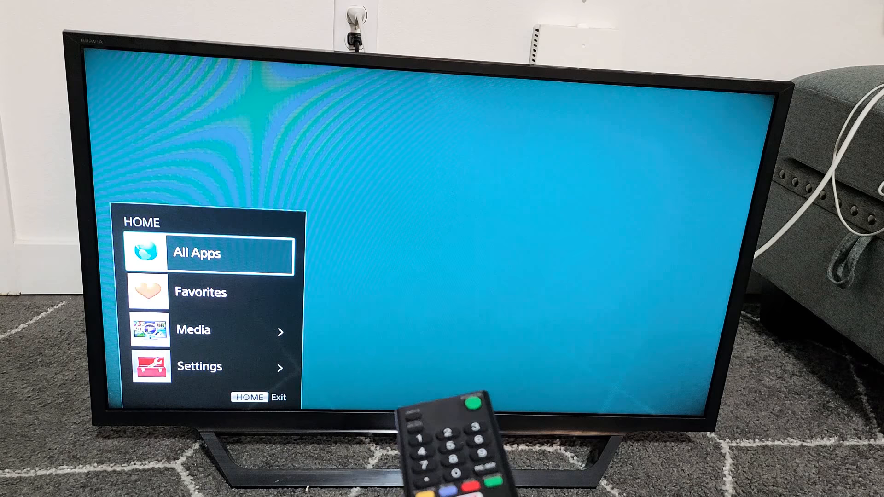
- Select the All Apps tile to list installed apps like Netflix, Hulu and Video and TV Cast
click(207, 252)
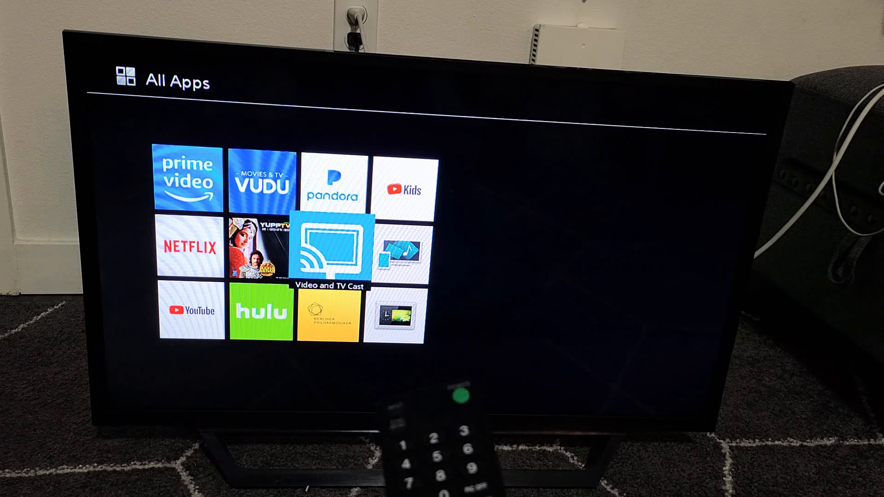
key(Up)
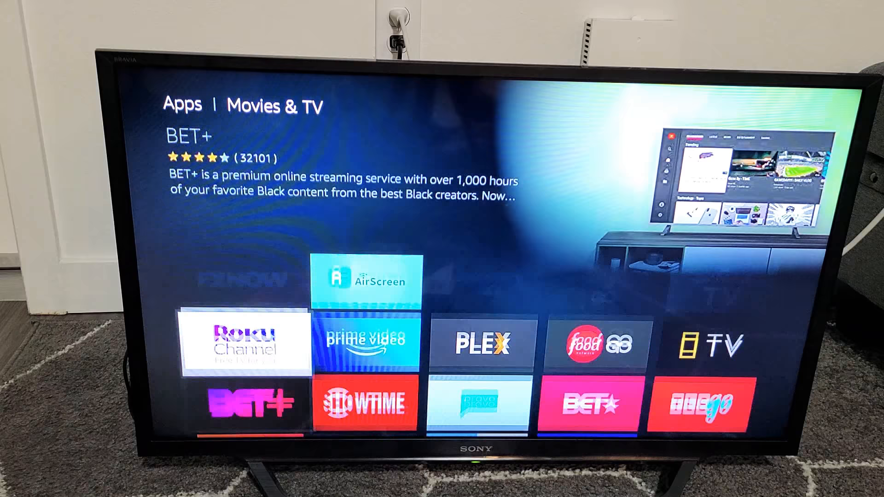
- Move down the Movies & TV grid until Sling TV is highlighted beside Lifetime, AMC and Philo
scroll(down, 3)
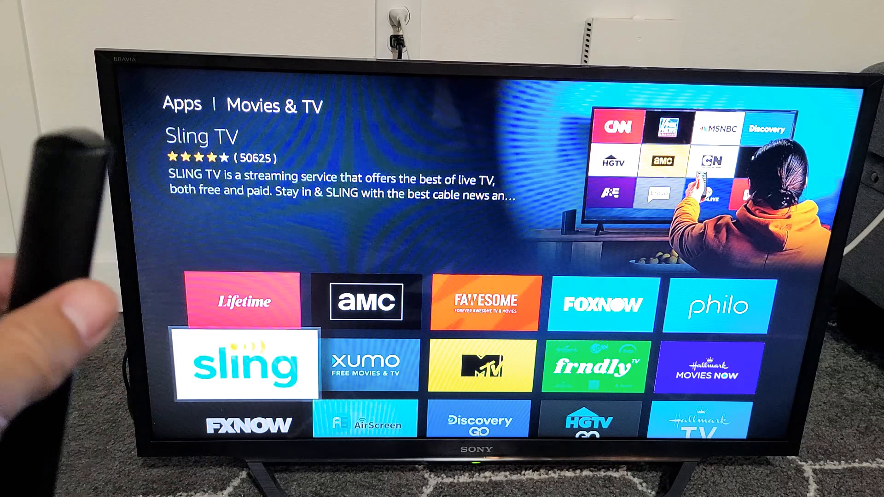